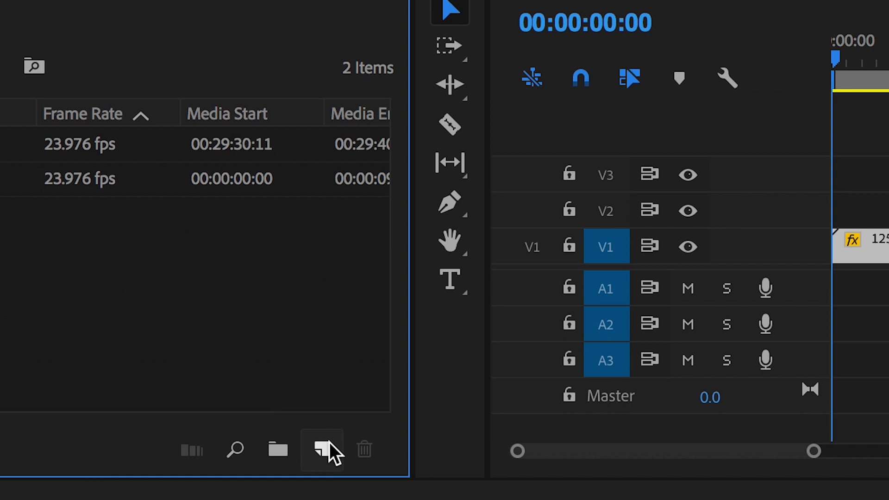
# Step: Add a Black Video item to the project with the default 1920×1080 settings
pyautogui.click(321, 449)
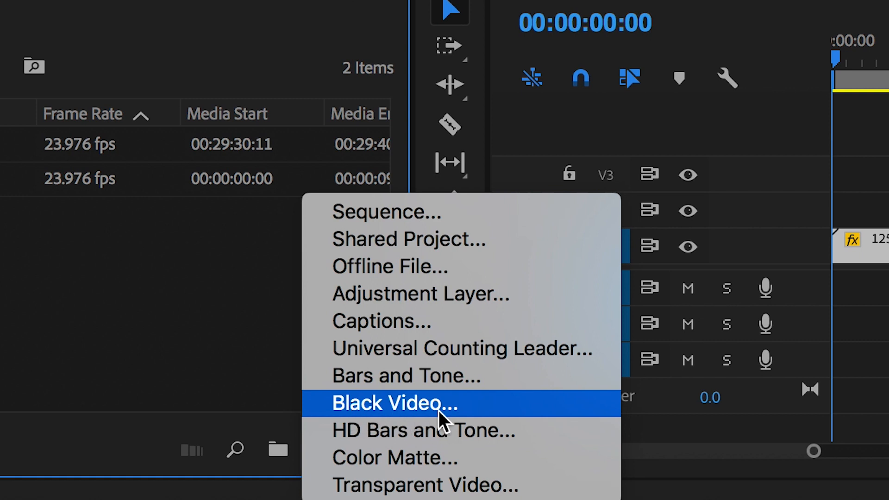
pyautogui.click(394, 404)
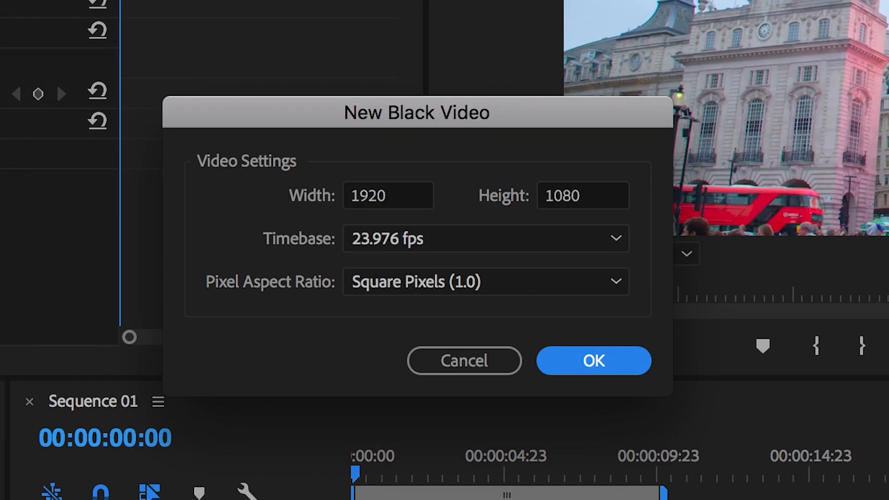
pyautogui.click(593, 361)
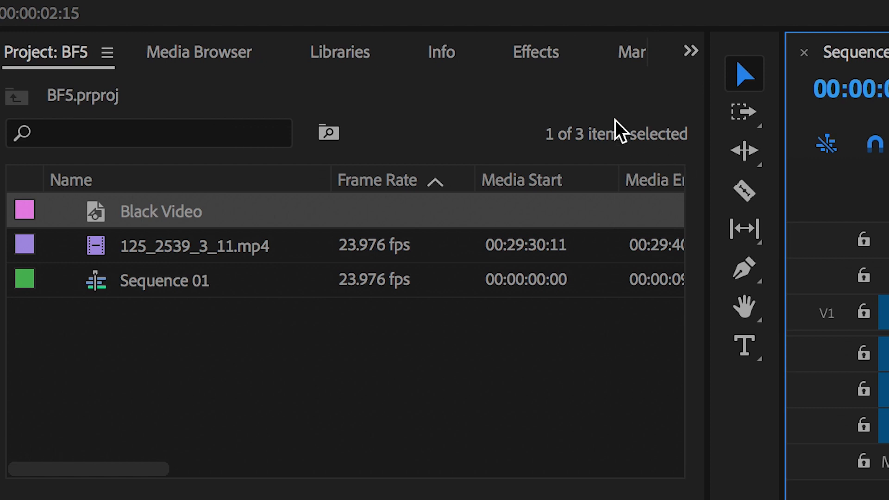
# Step: Search the Effects list for 'crop'
pyautogui.click(534, 51)
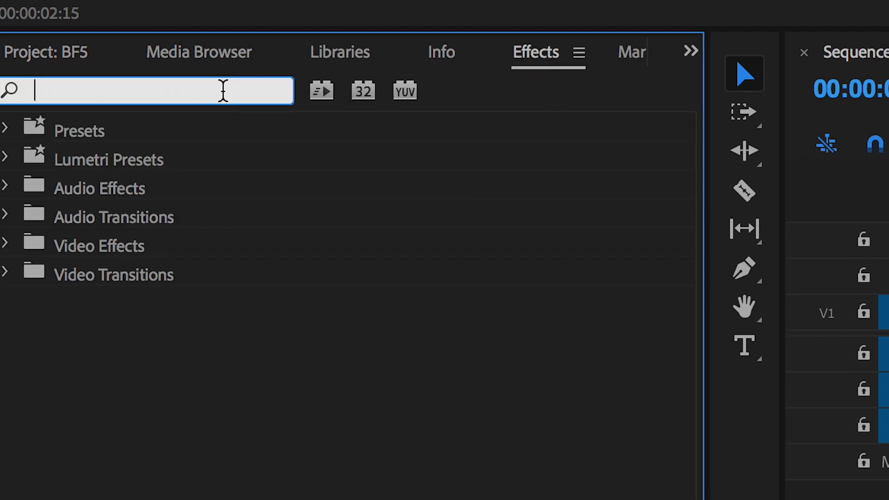
pyautogui.write('crop')
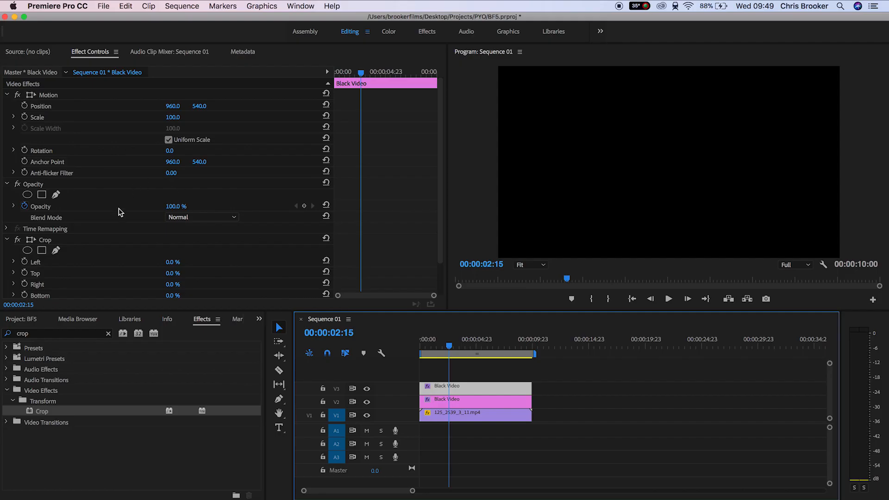
# Step: Set the black clip's Crop Bottom value to 85.0
pyautogui.scroll(-3)
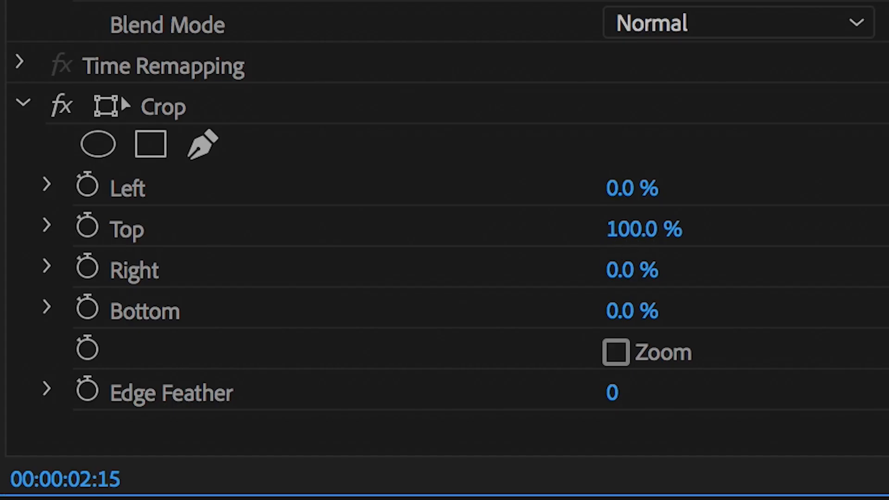
pyautogui.doubleClick(645, 228)
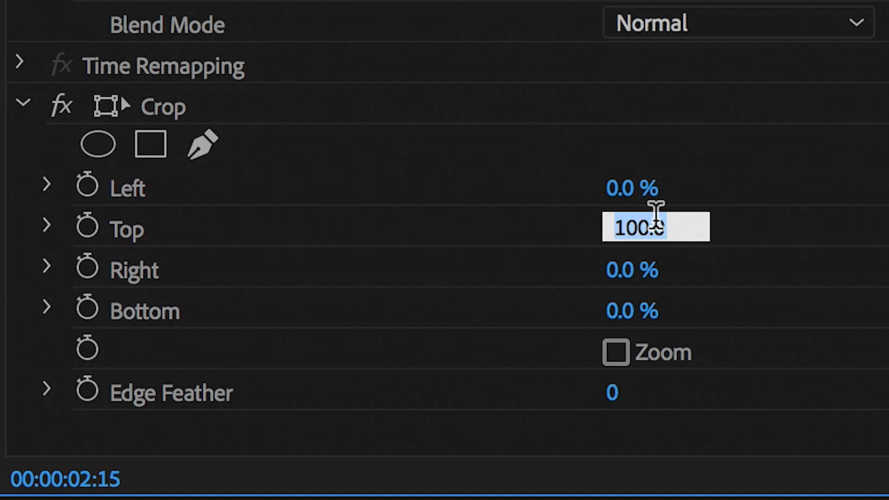
pyautogui.write('85.0')
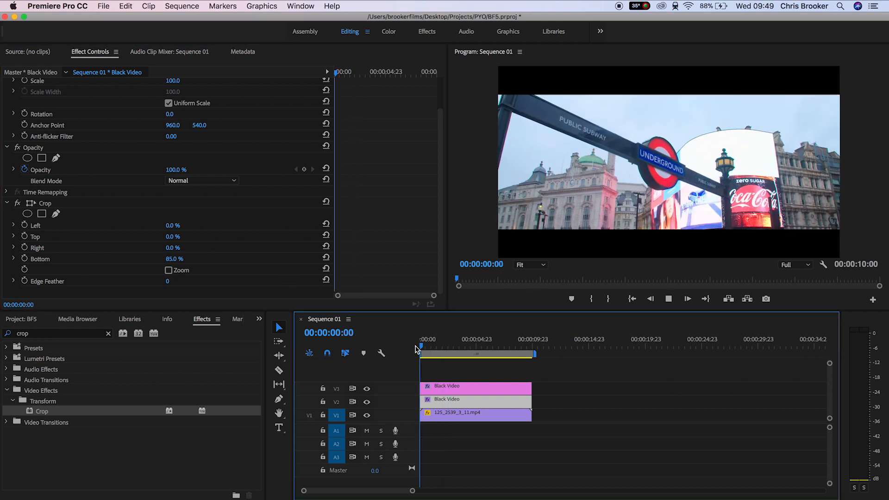
# Step: Select the other black video clip and clear the Effects search field
pyautogui.click(447, 346)
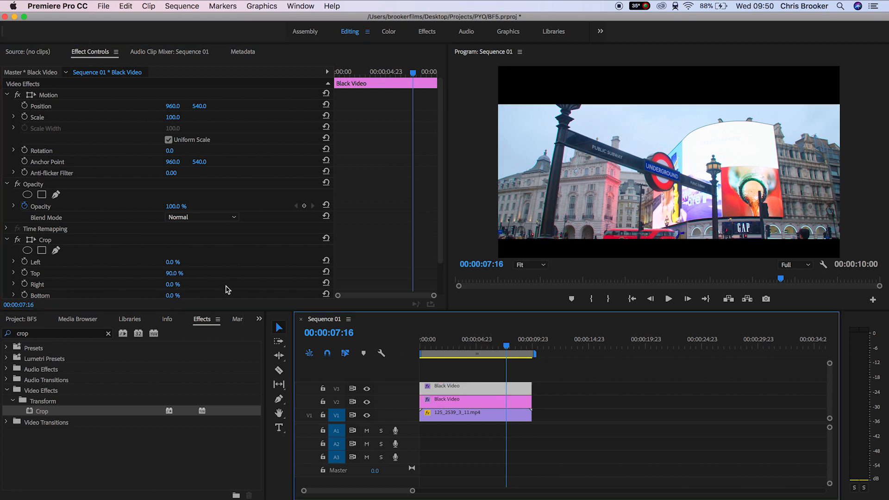
pyautogui.click(176, 273)
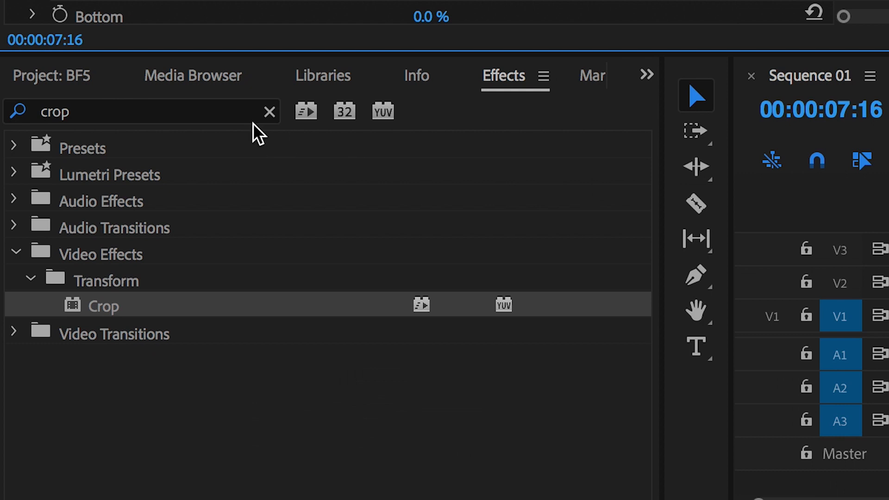
# Step: Search Effects for 'tint' and collapse the Crop settings
pyautogui.write('tint')
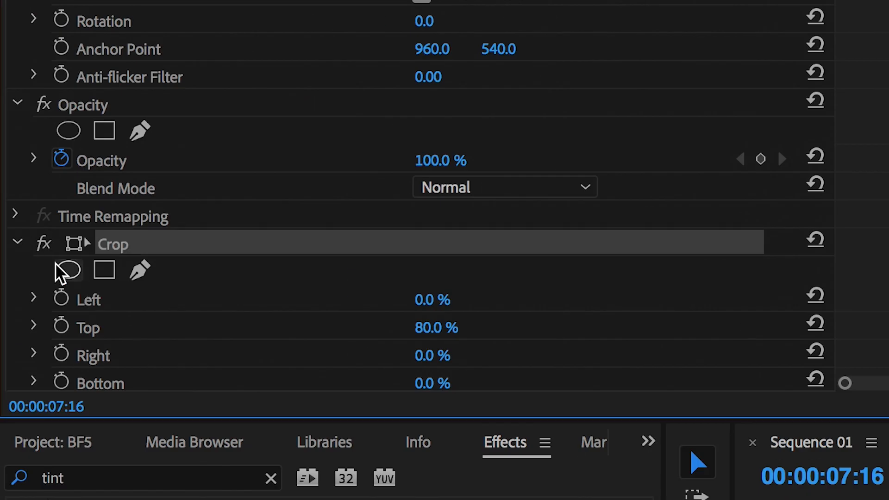
pyautogui.click(171, 273)
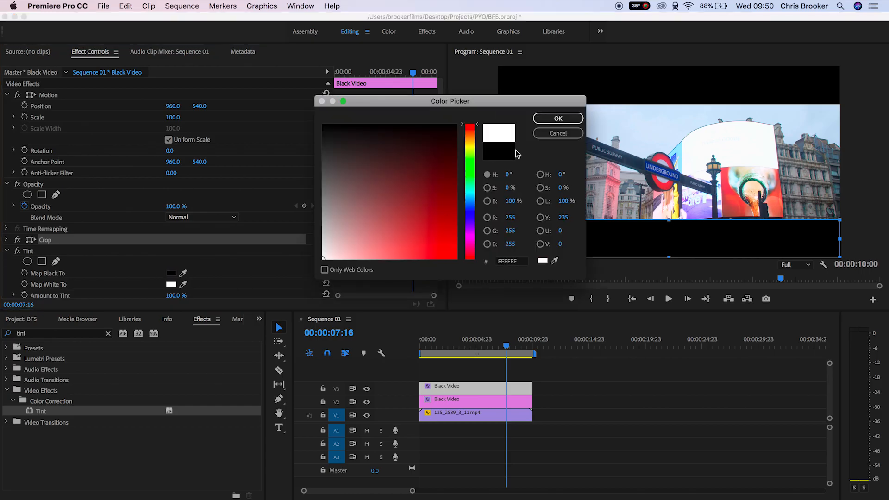
# Step: Pick red for the Tint's dark tones and scrub to a later point
pyautogui.click(558, 118)
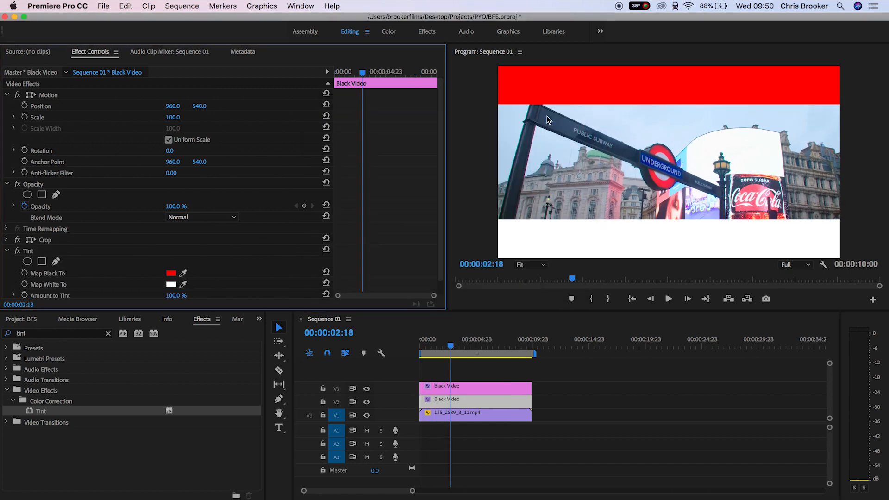
pyautogui.click(482, 339)
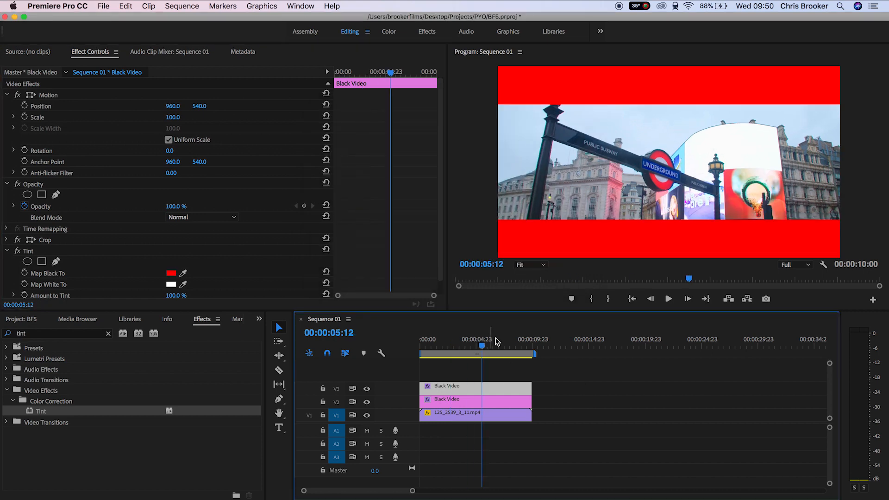